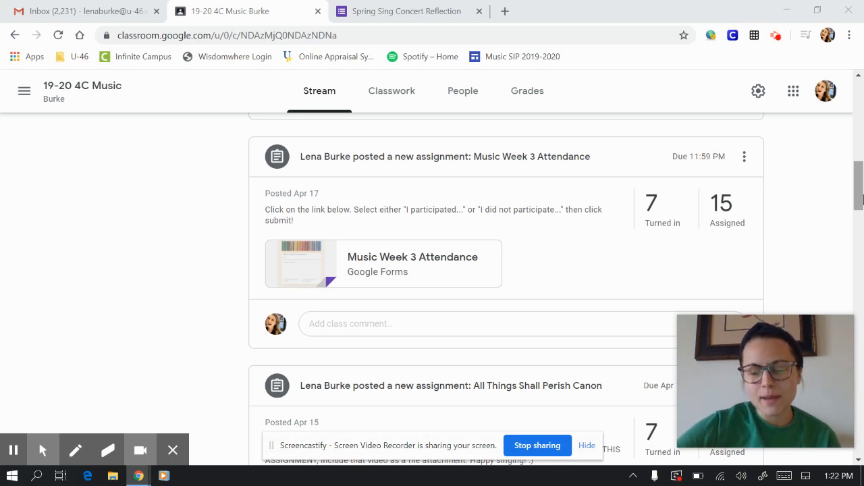
pyautogui.moveTo(582, 256)
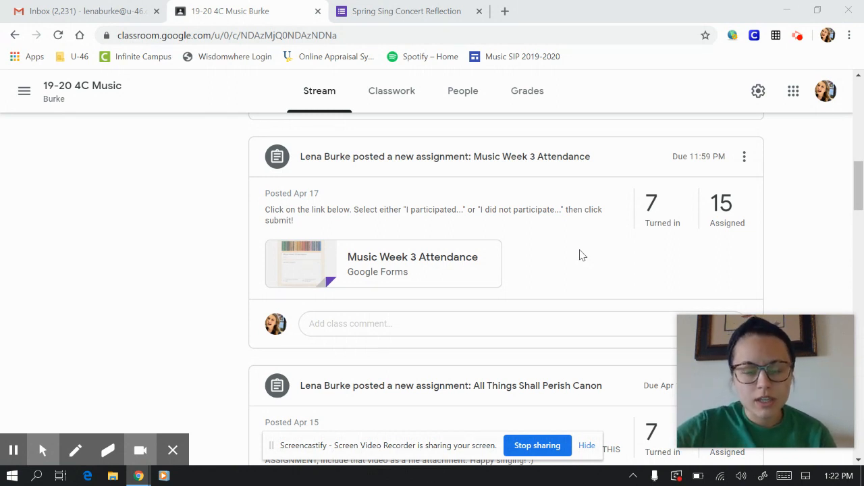
pyautogui.moveTo(399, 267)
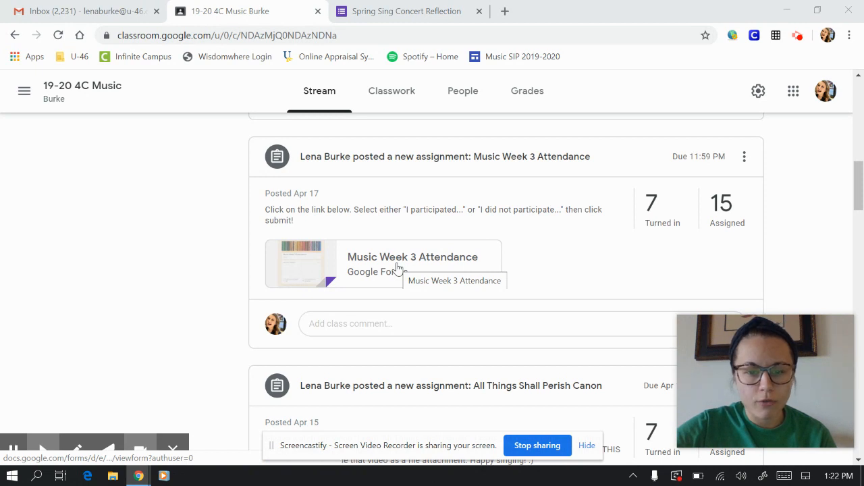
# Open the Music Week 3 Attendance form and scroll to its thumbs up/down question.
pyautogui.click(412, 257)
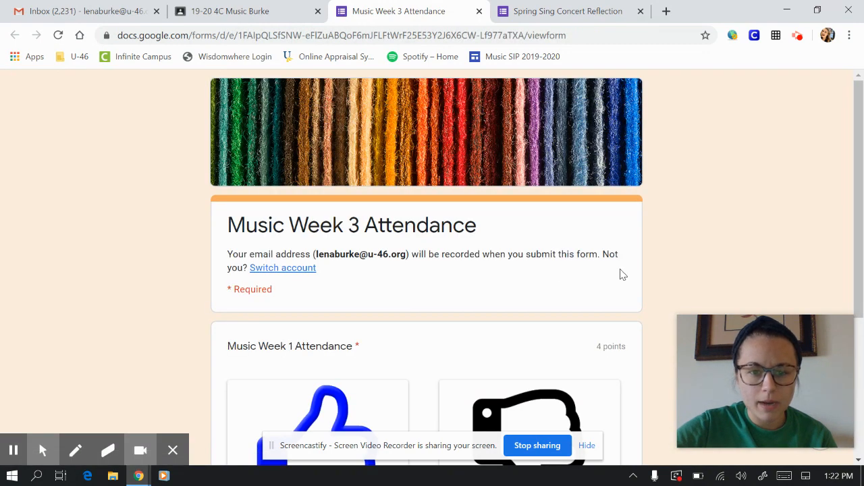
pyautogui.scroll(-3)
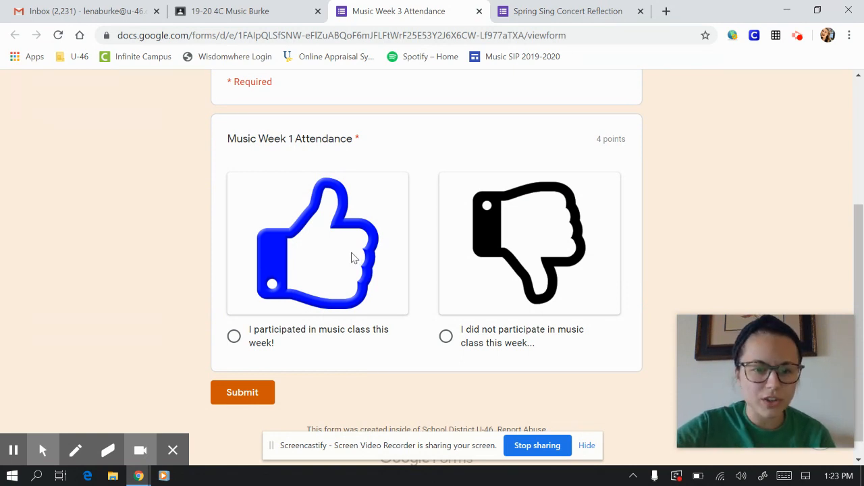
pyautogui.moveTo(305, 379)
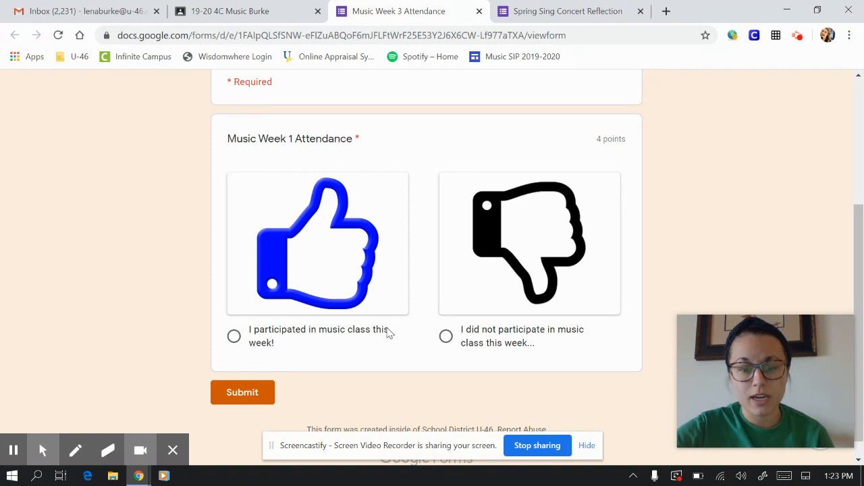
pyautogui.moveTo(582, 341)
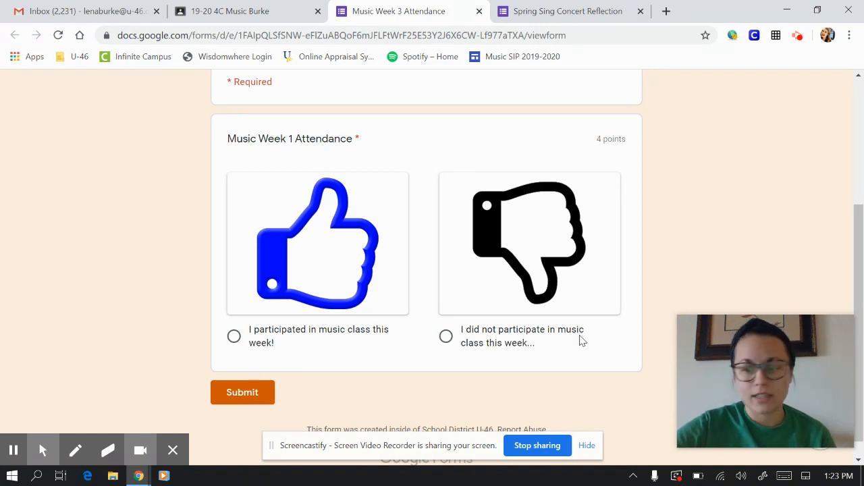
pyautogui.moveTo(234, 336)
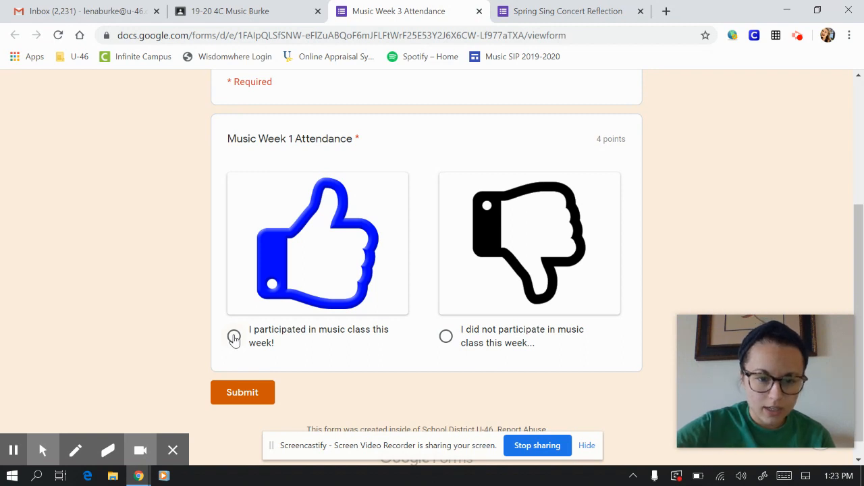
# Answer 'I participated in music class this week!' and submit the attendance form.
pyautogui.click(234, 337)
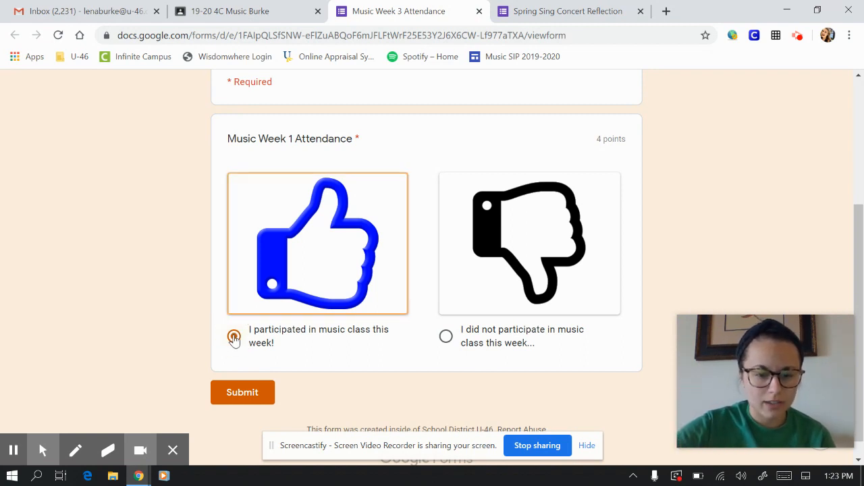
pyautogui.click(233, 336)
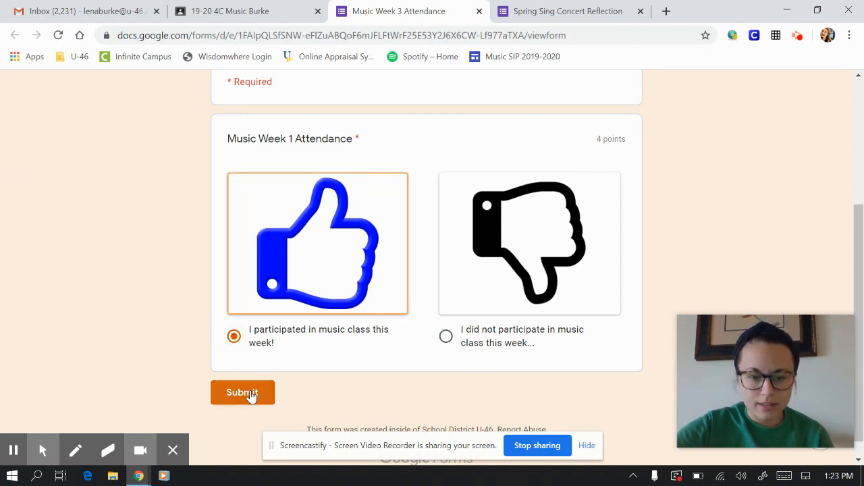
pyautogui.click(243, 392)
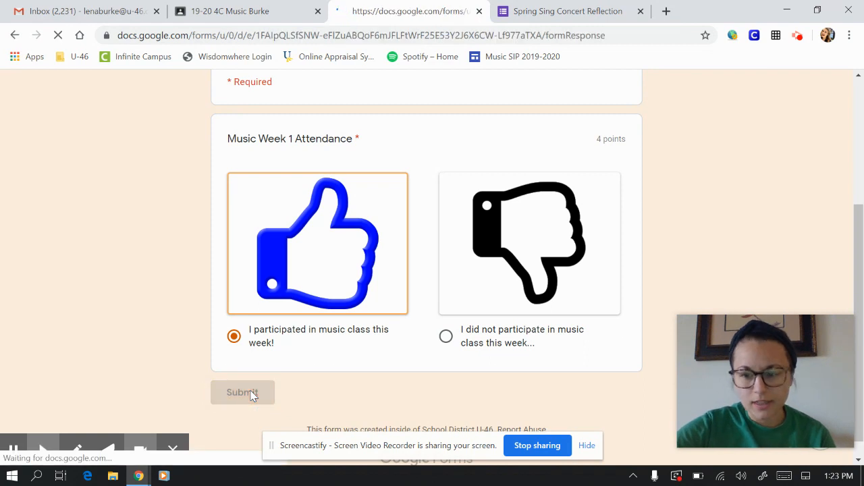
pyautogui.click(242, 392)
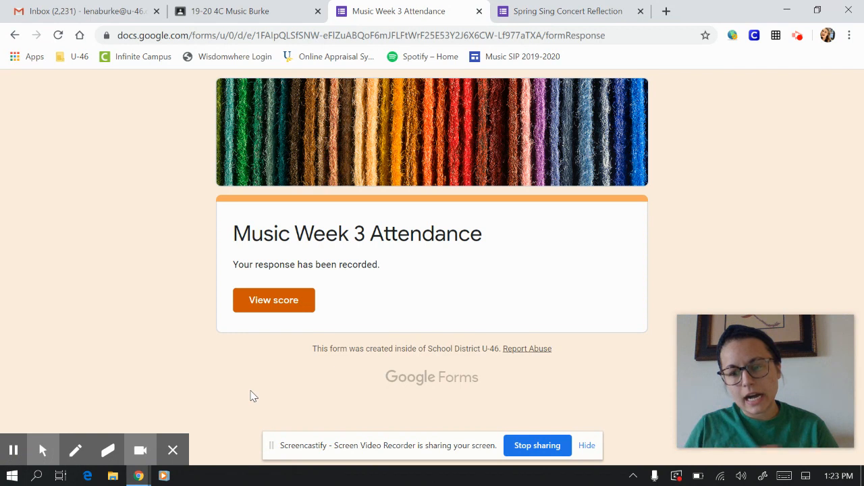
pyautogui.click(229, 11)
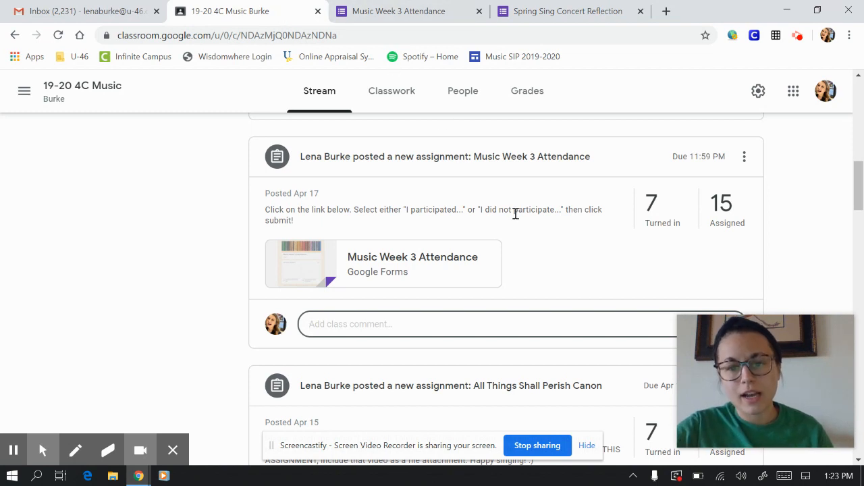
# Scroll the Classroom stream down to the Spring Sing Concert Reflection post.
pyautogui.scroll(-3)
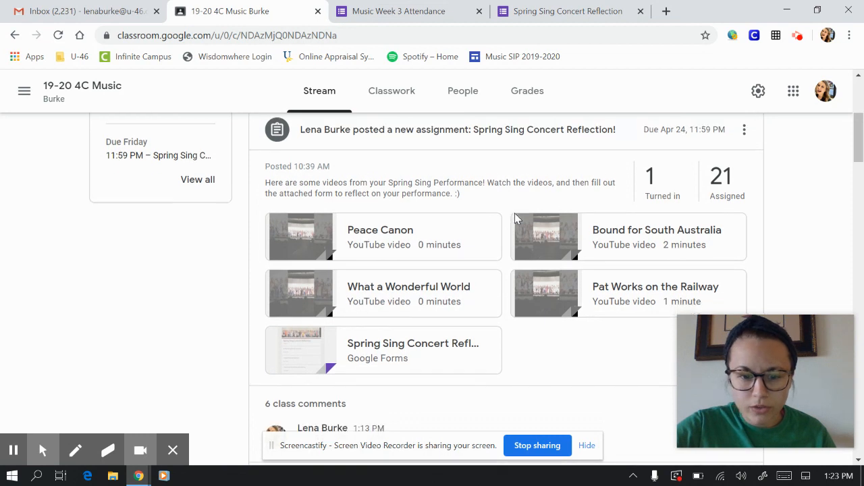
pyautogui.scroll(-3)
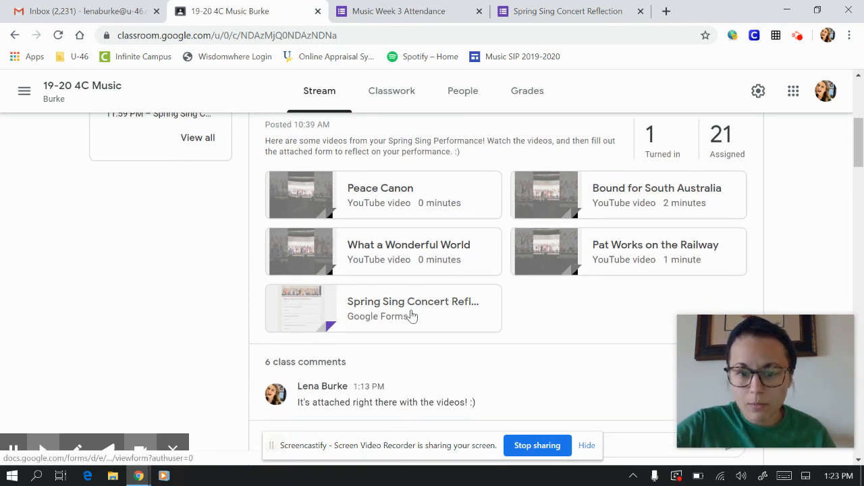
pyautogui.moveTo(412, 316)
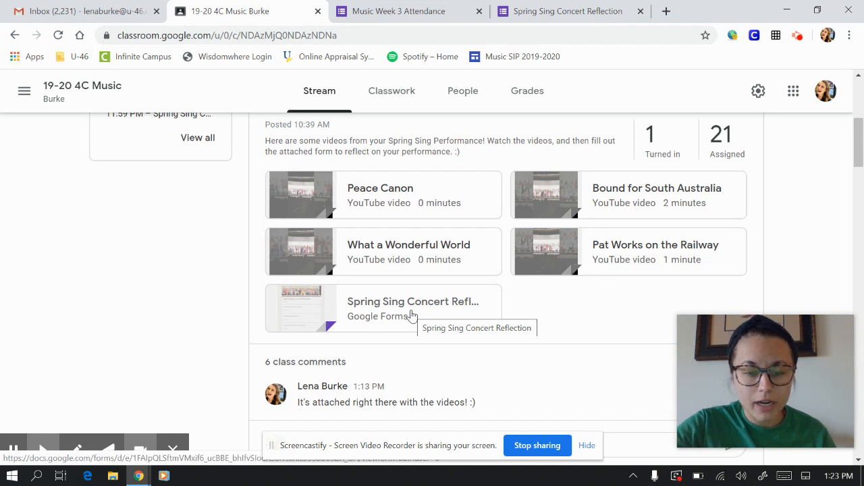
# Open the Spring Sing Concert Reflection form and answer 'Peace Canon' as favorite song.
pyautogui.click(412, 315)
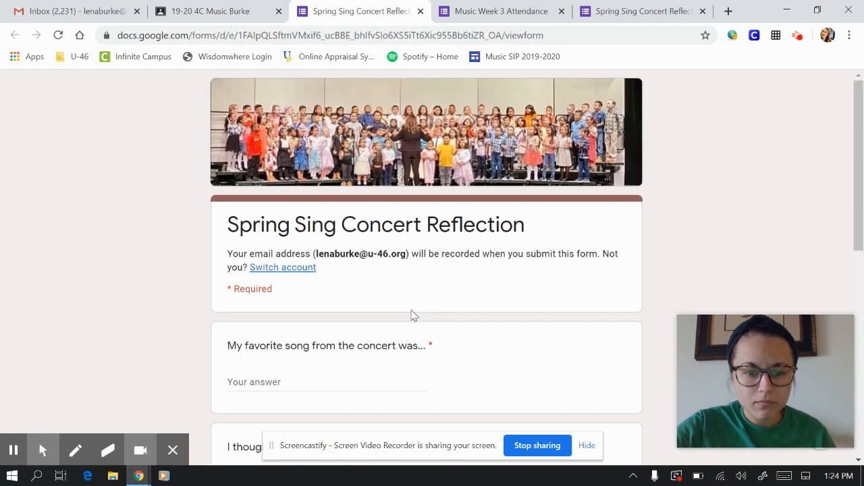
pyautogui.scroll(-3)
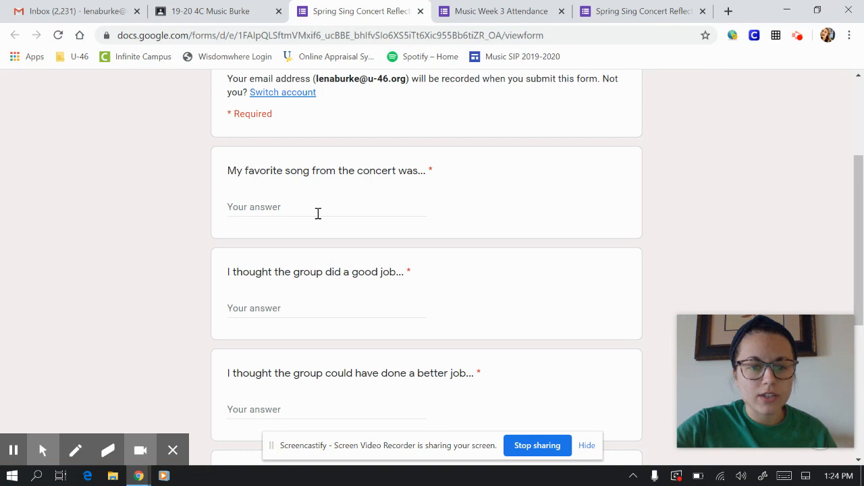
pyautogui.write('P')
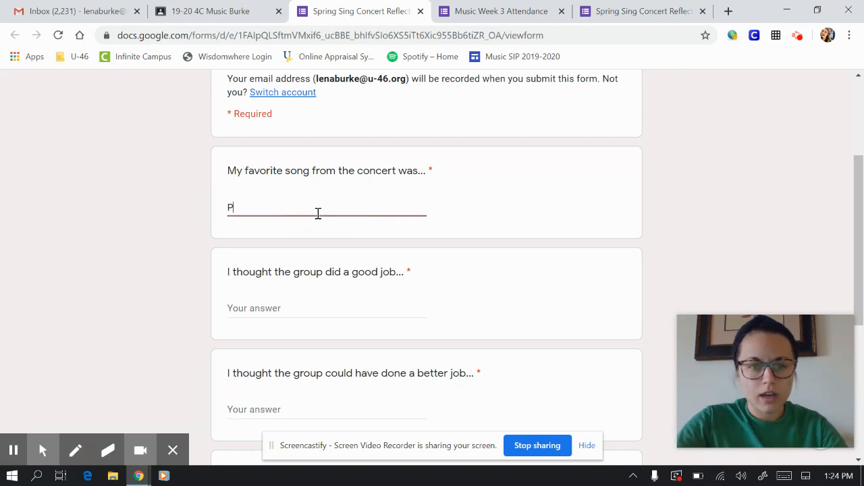
pyautogui.write('eace Canon')
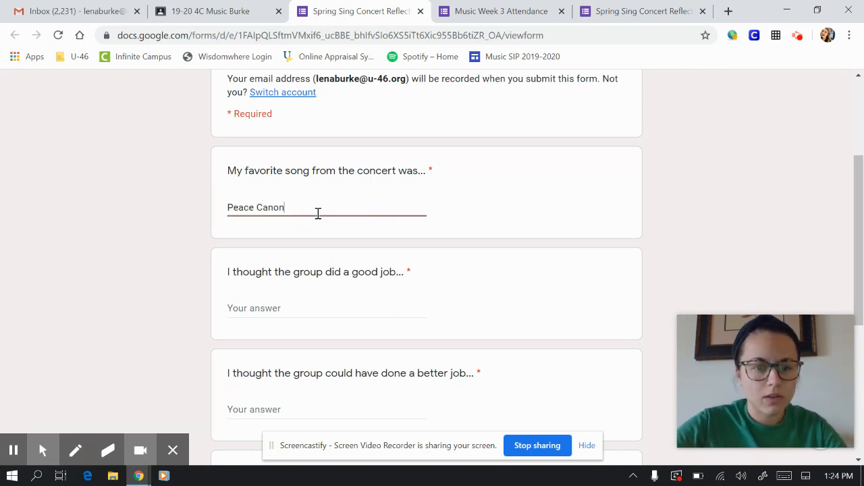
# Answer 'Singing together as a group' and 'Using their belly to sing instead of their throat'.
pyautogui.click(326, 308)
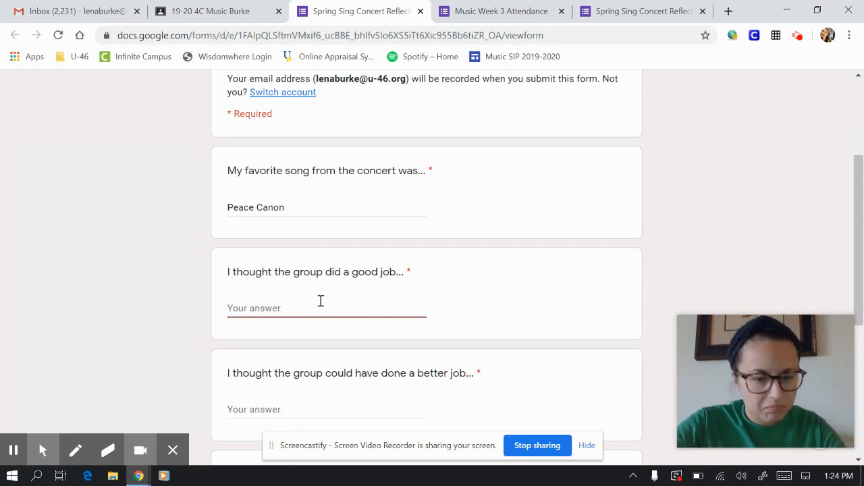
pyautogui.write('sing')
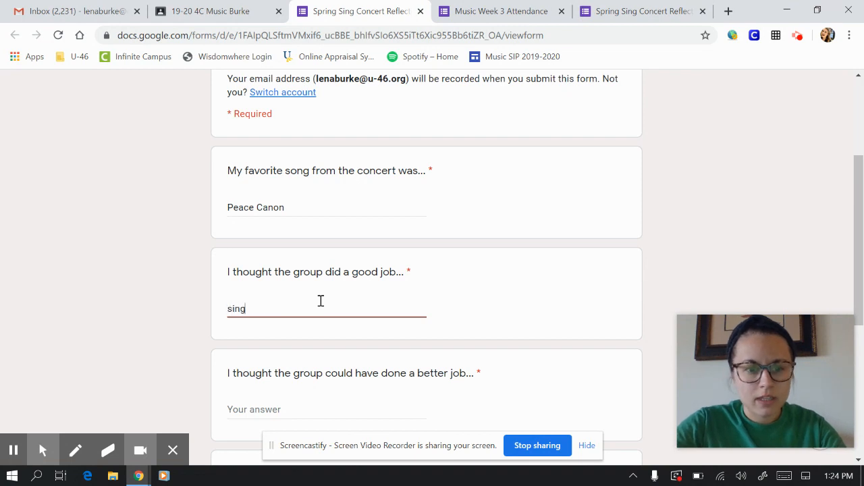
pyautogui.write('Singing together as a group')
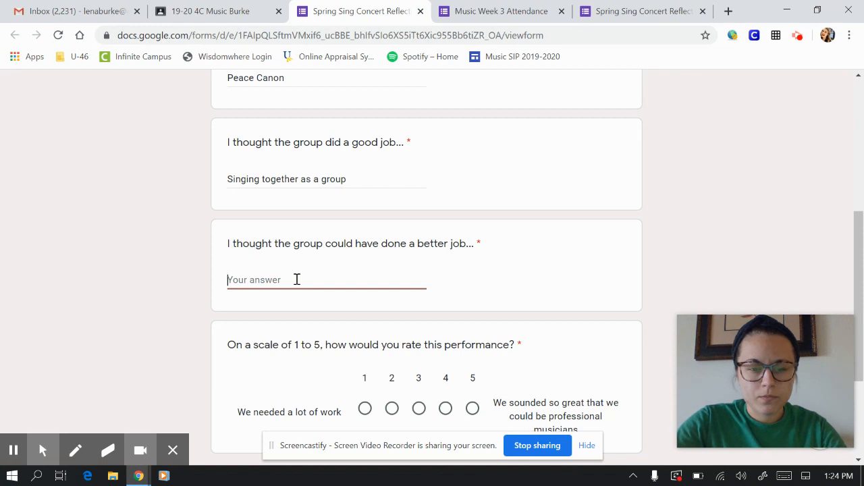
pyautogui.write('Using their')
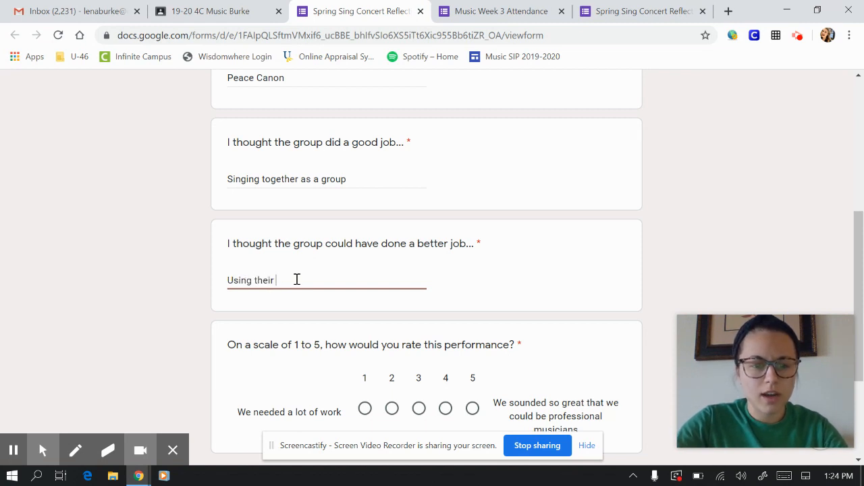
pyautogui.write('belly to sing instead of their t')
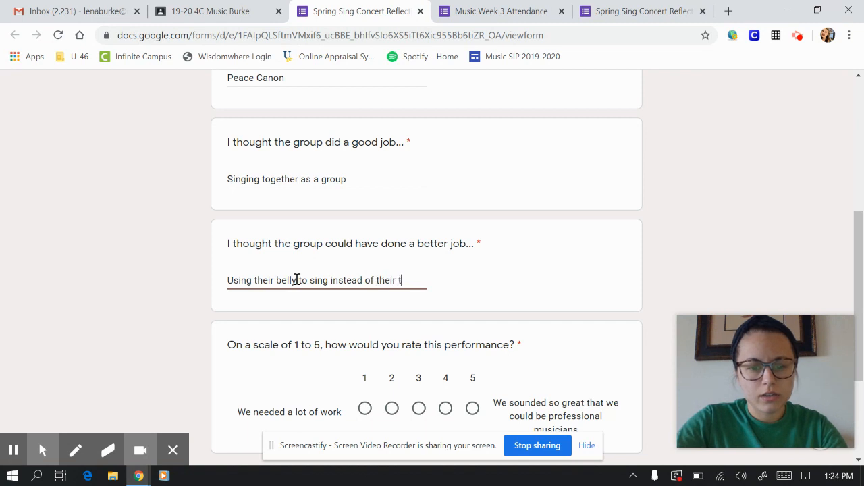
pyautogui.write('hroat')
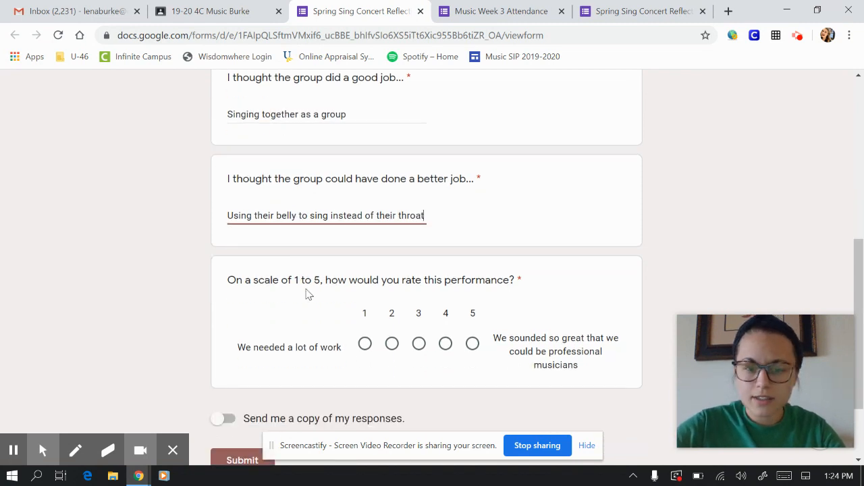
pyautogui.moveTo(453, 338)
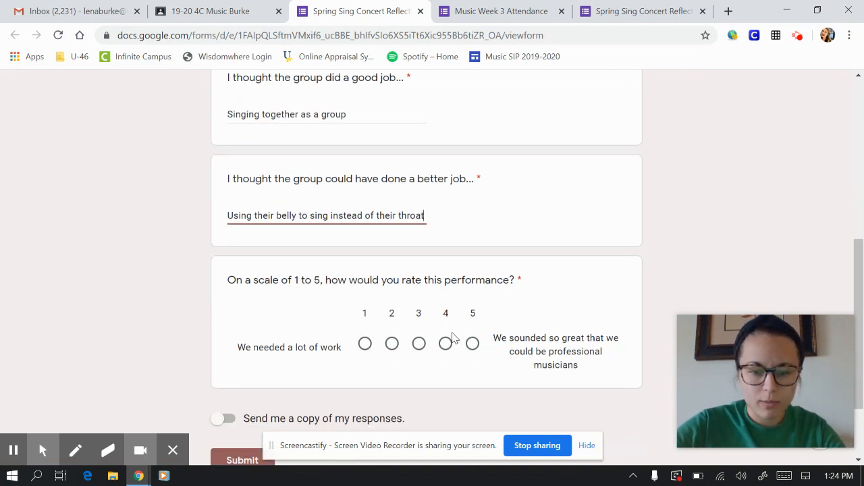
# Select 5 on the performance rating scale and scroll up to review the answers.
pyautogui.click(472, 343)
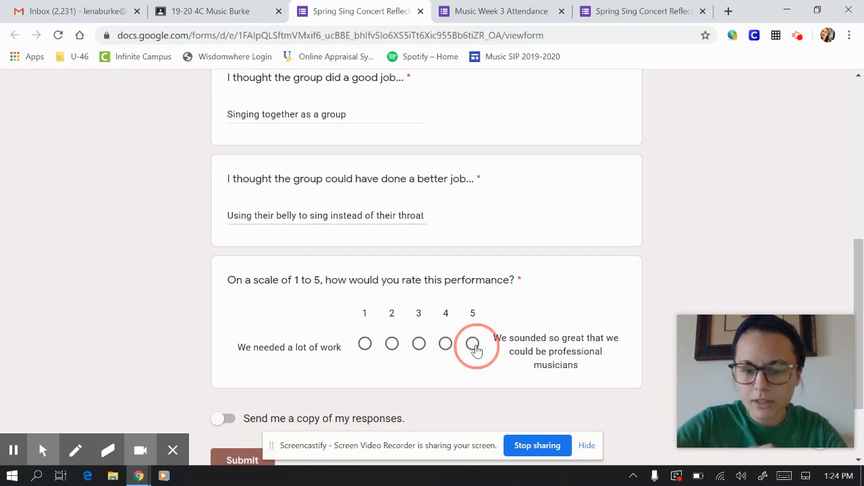
pyautogui.click(473, 343)
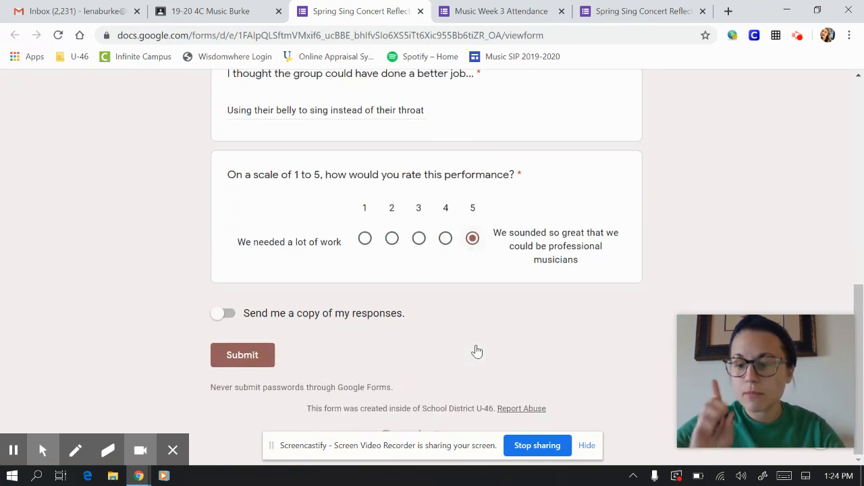
pyautogui.scroll(3)
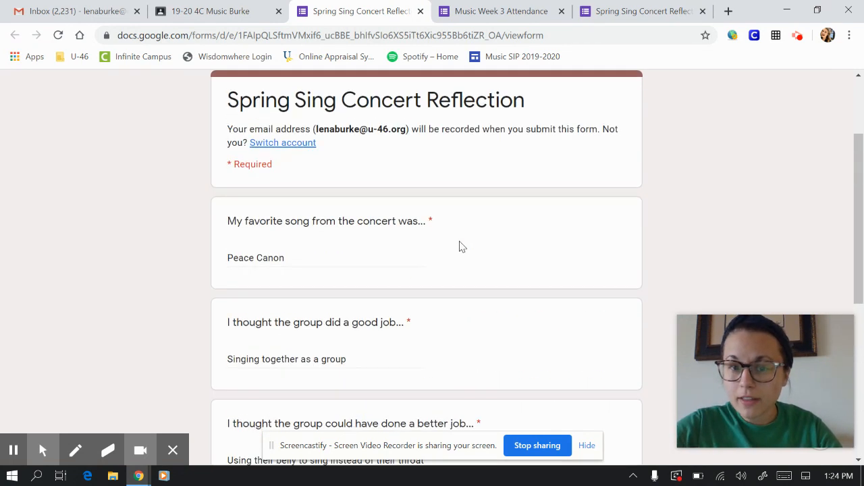